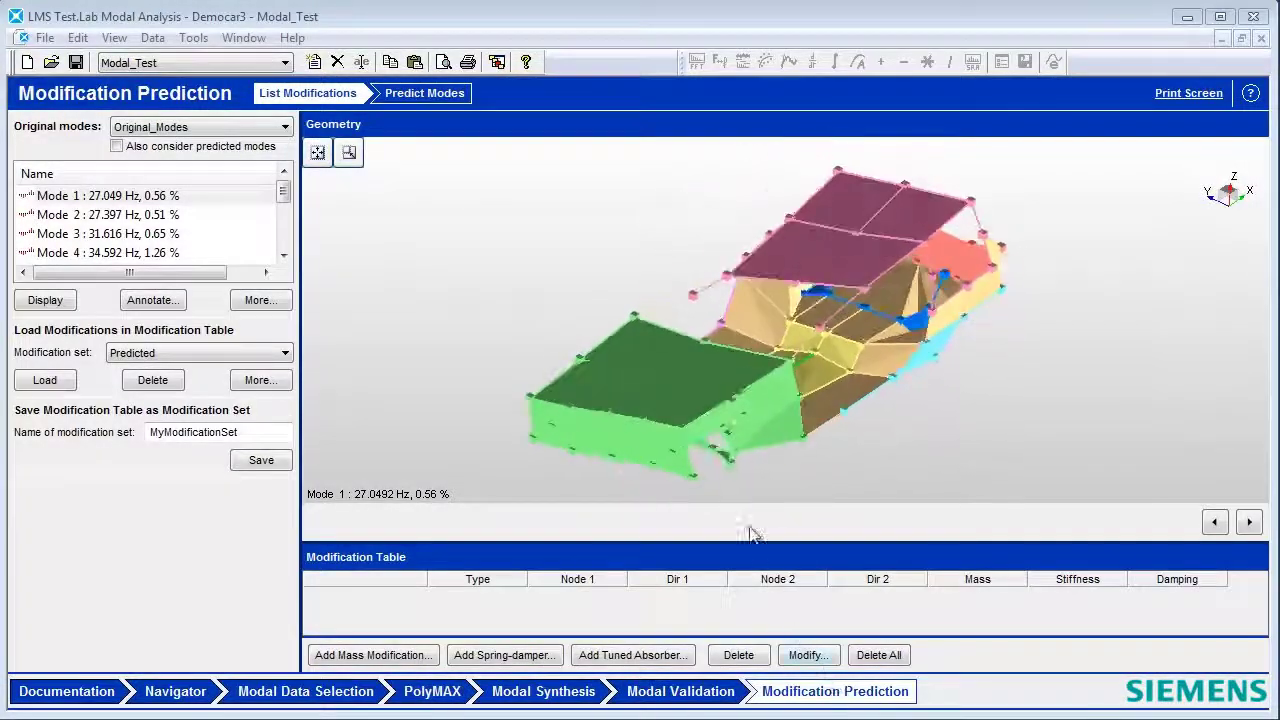
# - Enable the Modification Prediction add-in
pyautogui.moveTo(750, 535); pyautogui.dragTo(655, 390)
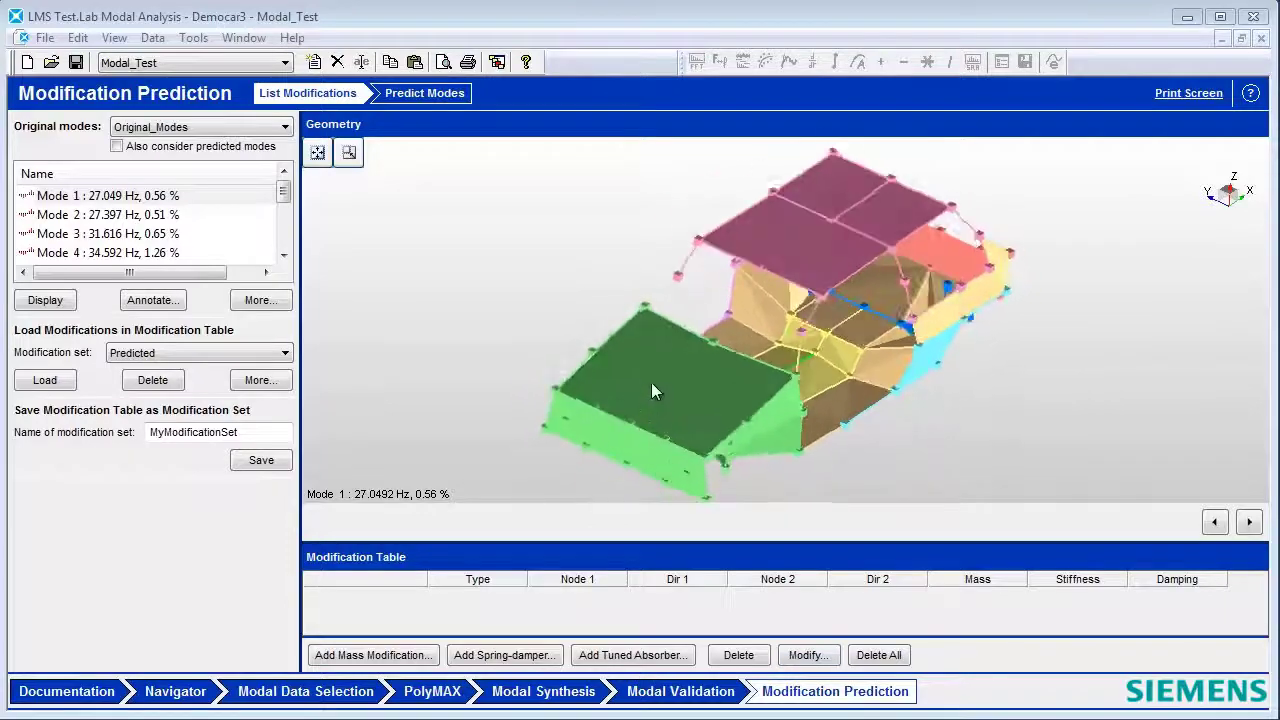
pyautogui.click(193, 37)
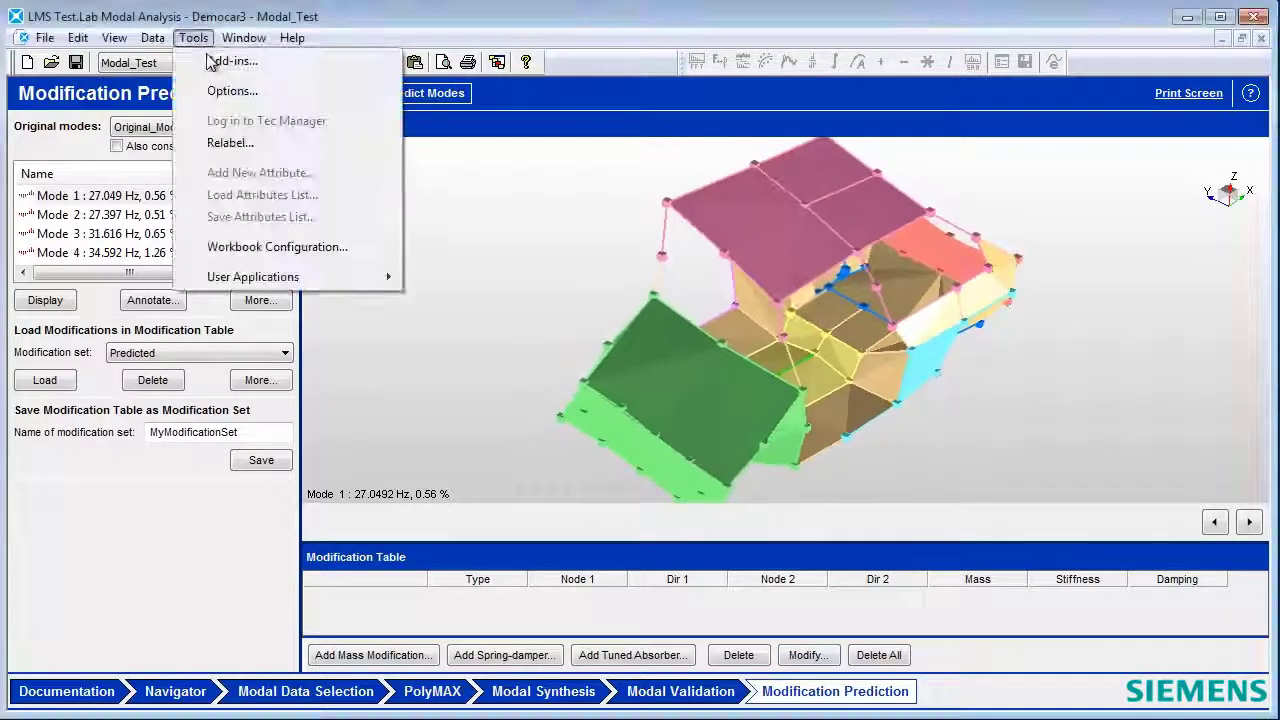
pyautogui.click(233, 61)
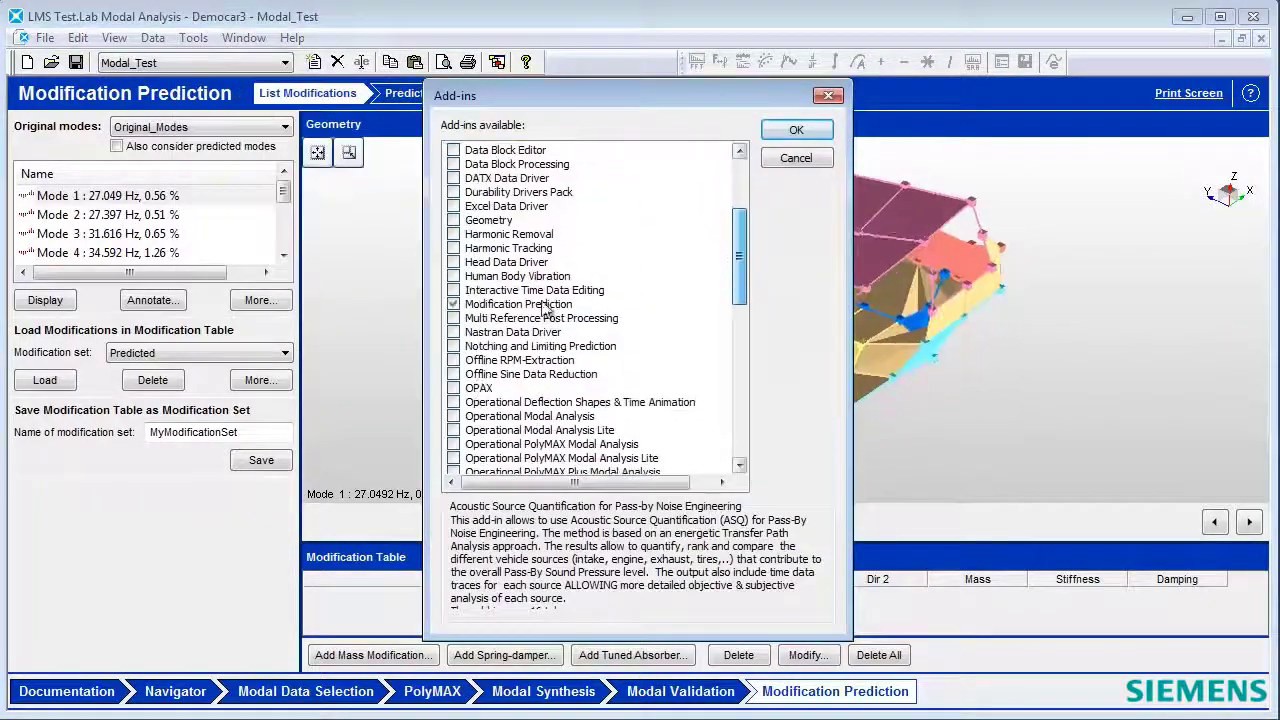
pyautogui.click(518, 304)
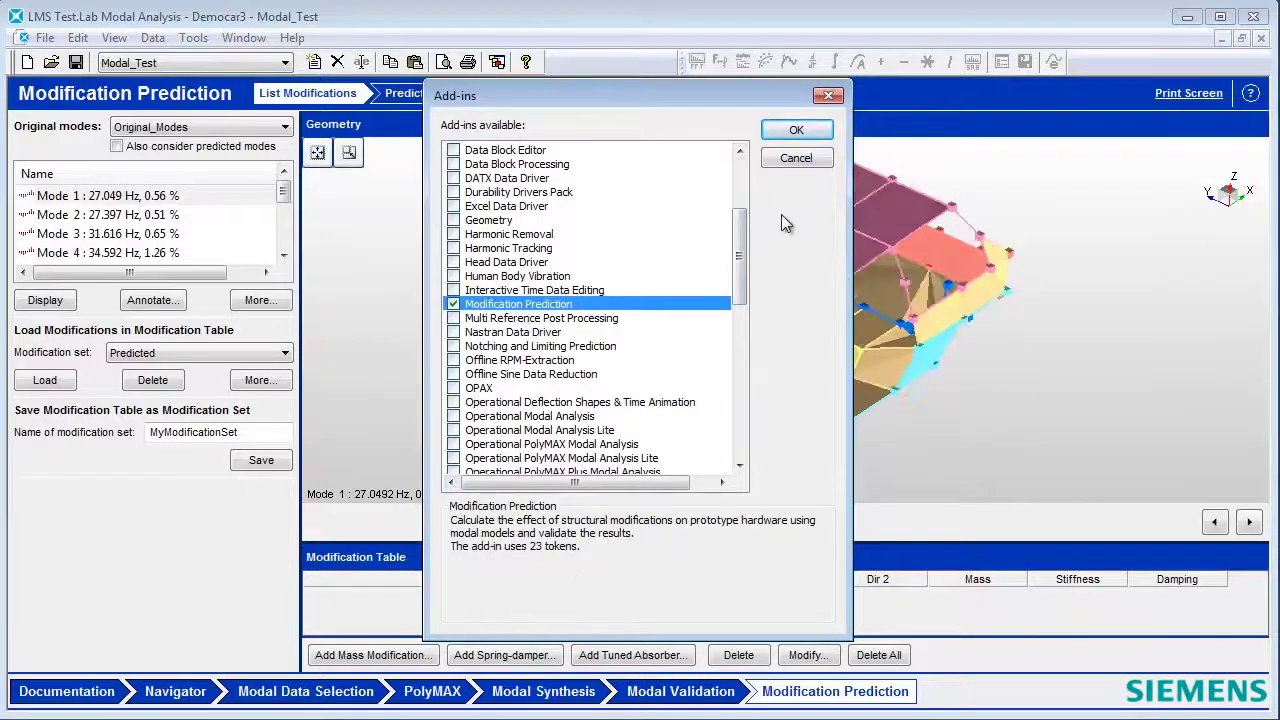
pyautogui.click(796, 130)
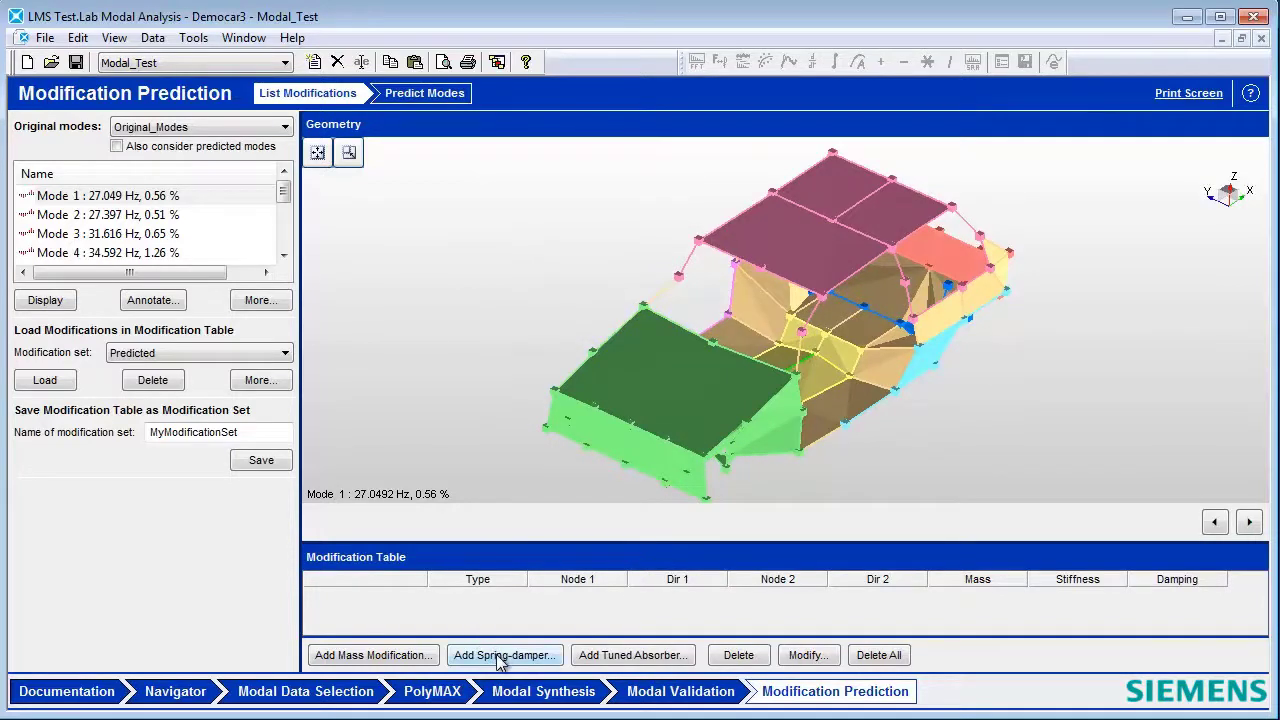
# - Add a spring-damper between ROOF:50 and ROOF:69 with 100000 N/m XX stiffness
pyautogui.click(505, 655)
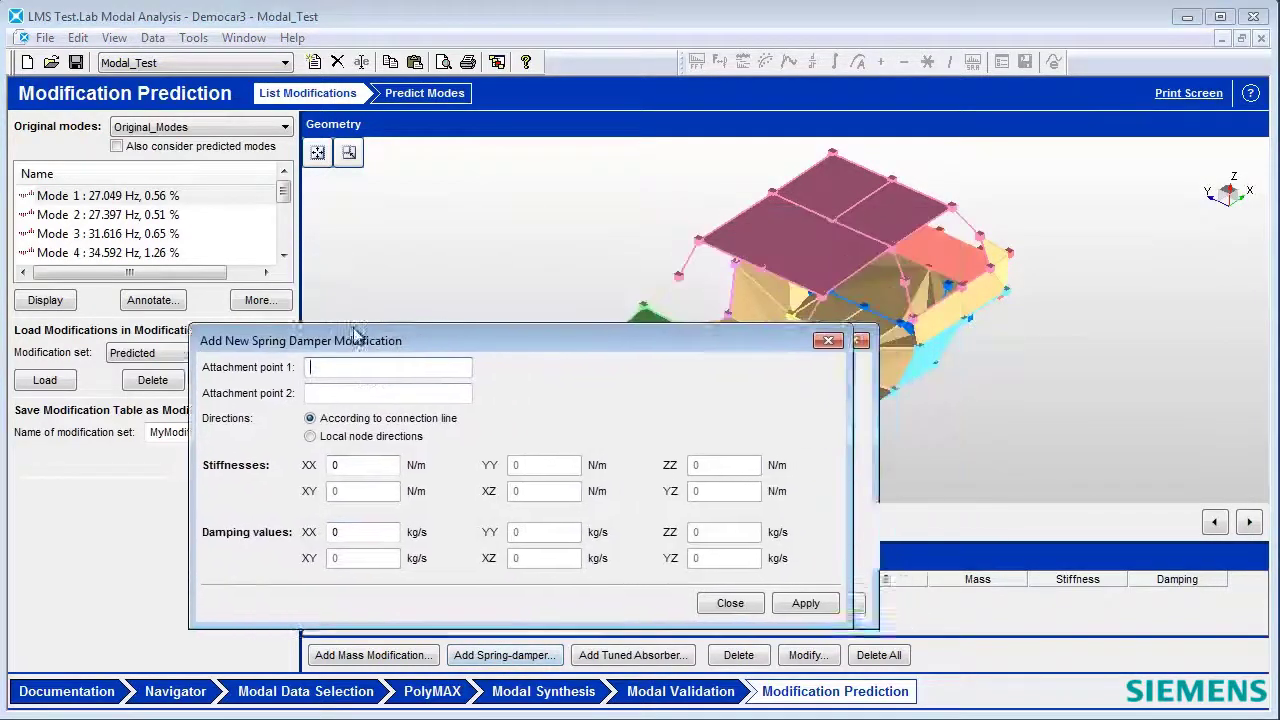
pyautogui.click(678, 276)
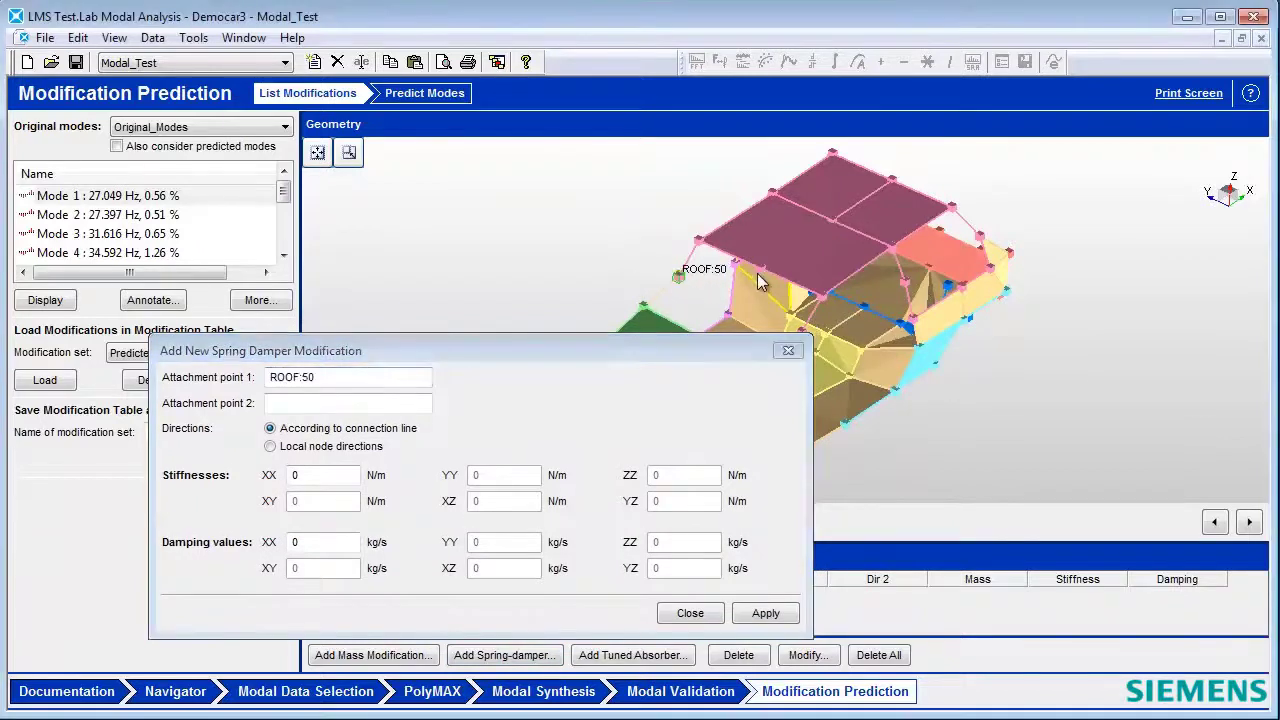
pyautogui.click(760, 272)
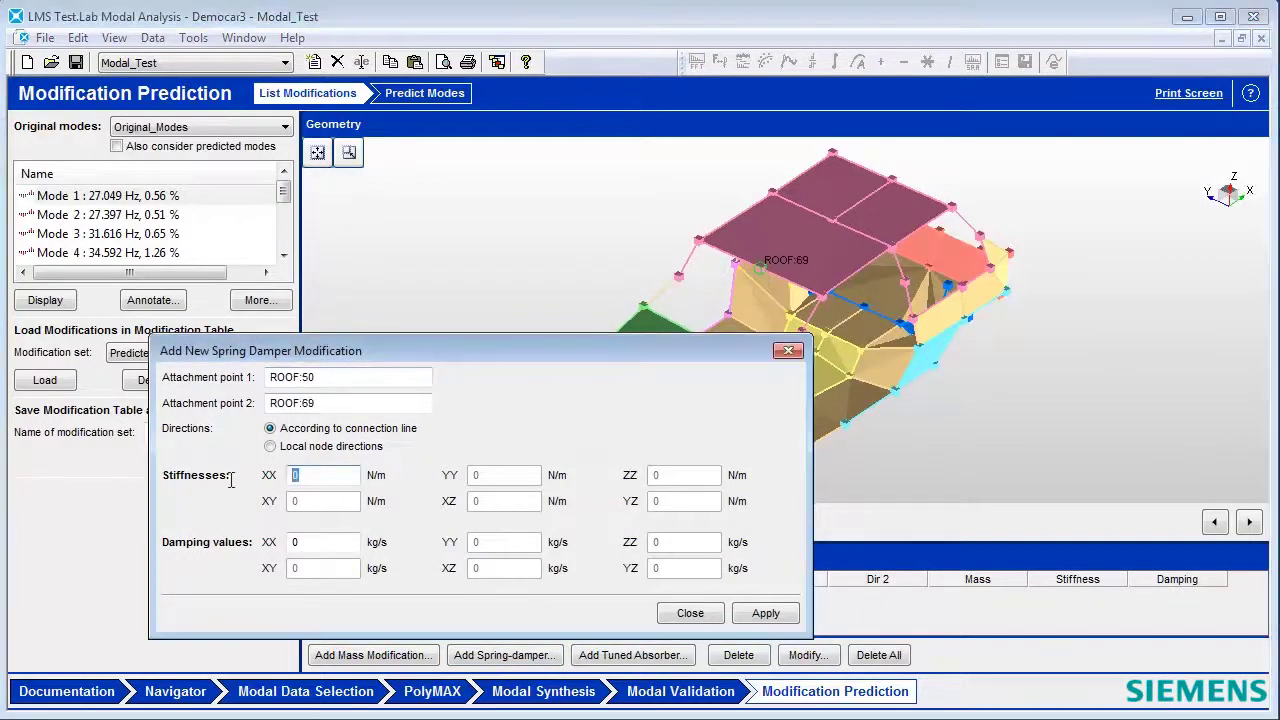
pyautogui.write('1')
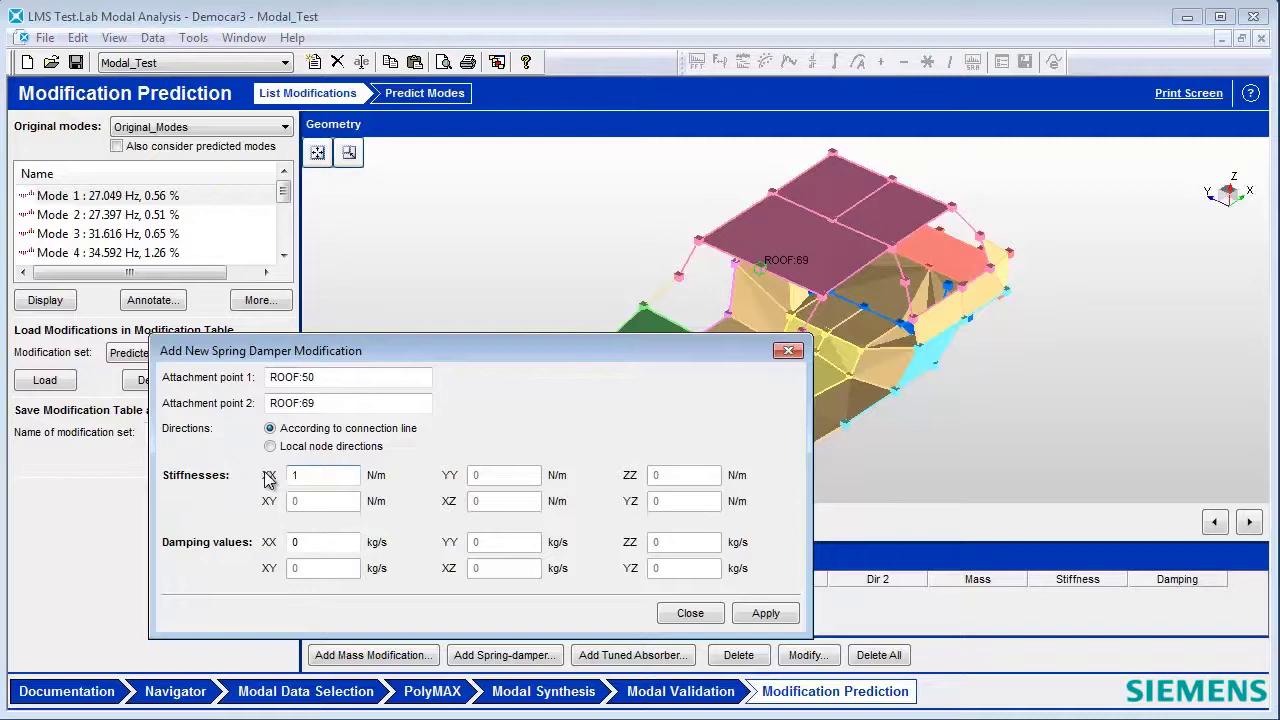
pyautogui.write('1000')
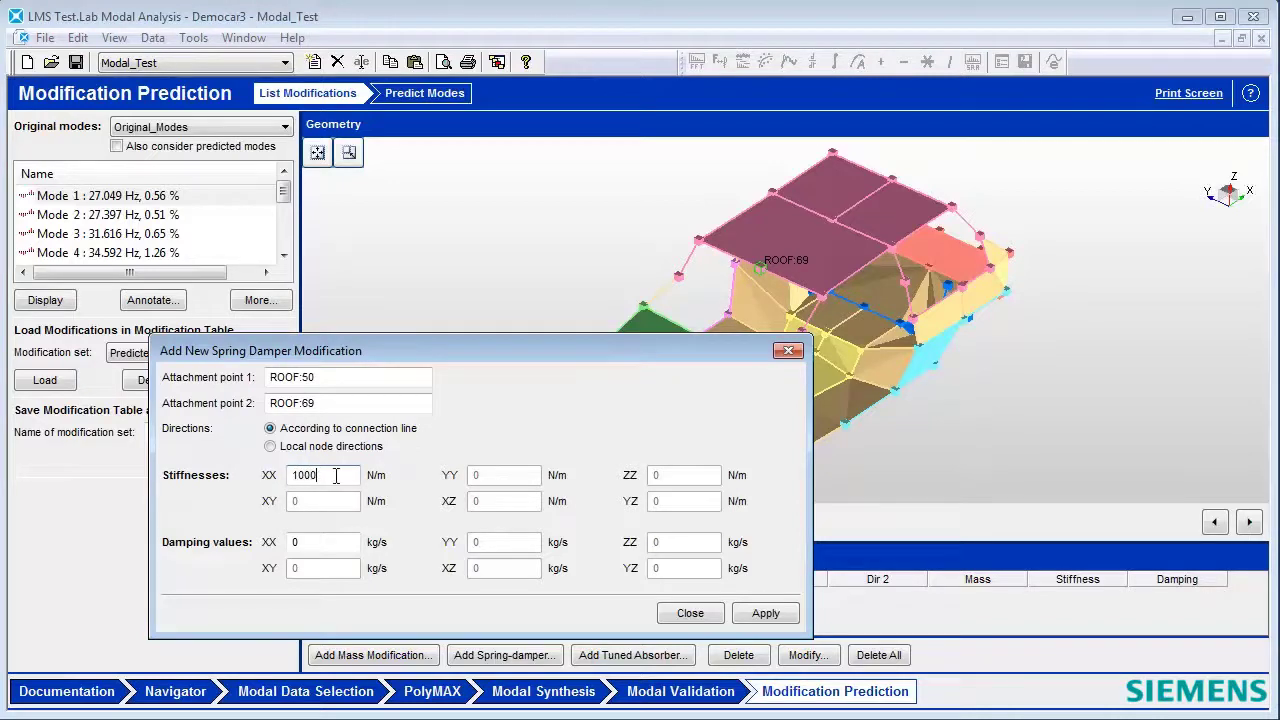
pyautogui.click(765, 613)
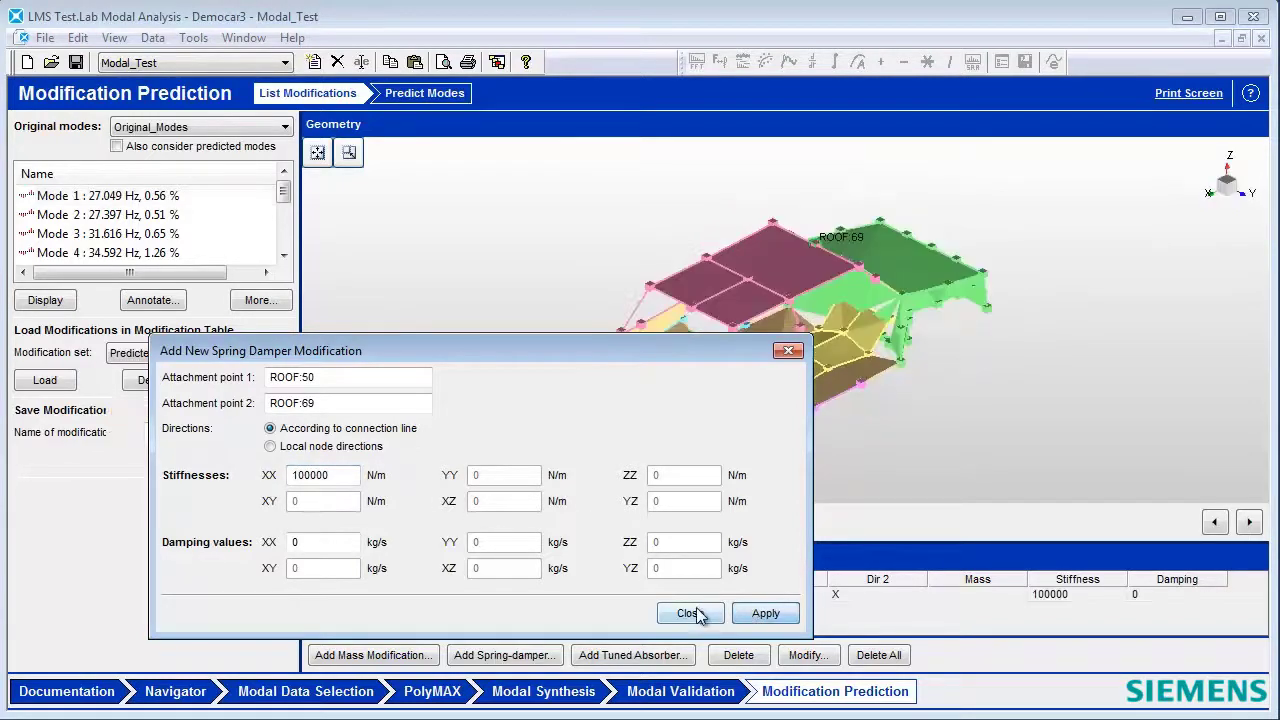
pyautogui.click(688, 613)
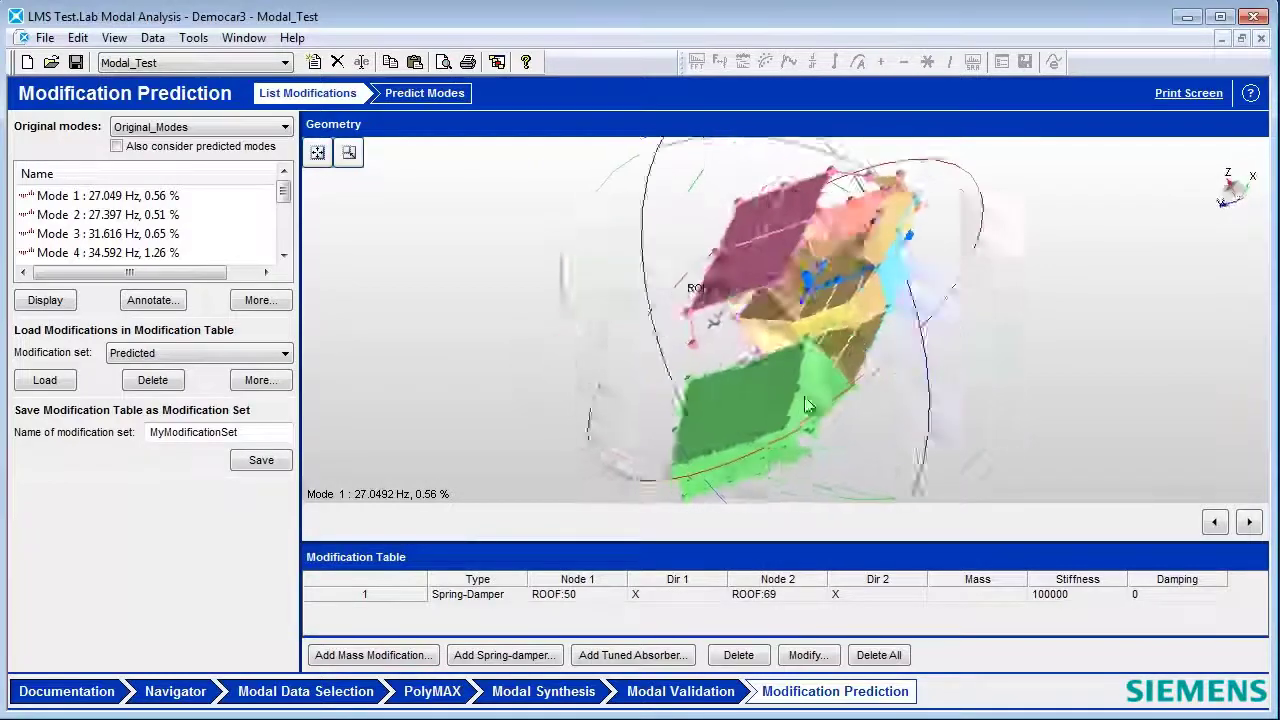
pyautogui.moveTo(810, 405); pyautogui.dragTo(725, 305)
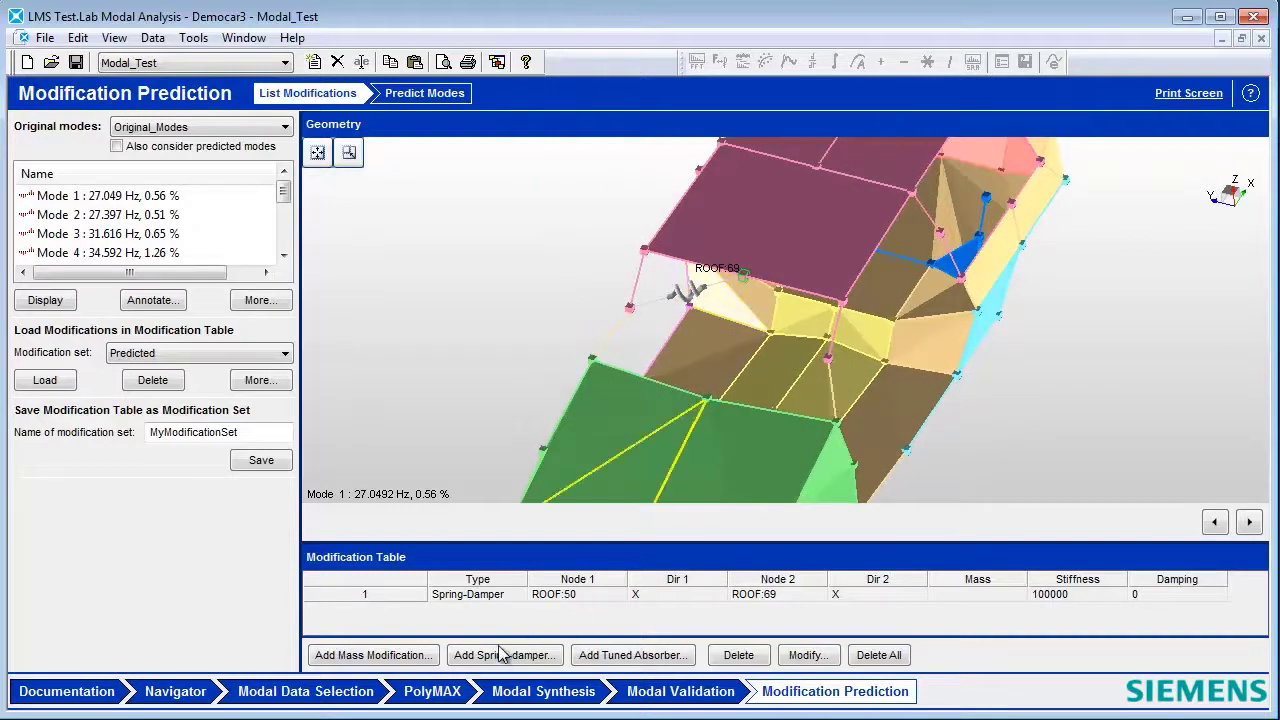
# - Add a second 100000 N/m spring-damper between ROOF:69 and ROOF:70, then inspect both roof springs
pyautogui.click(505, 655)
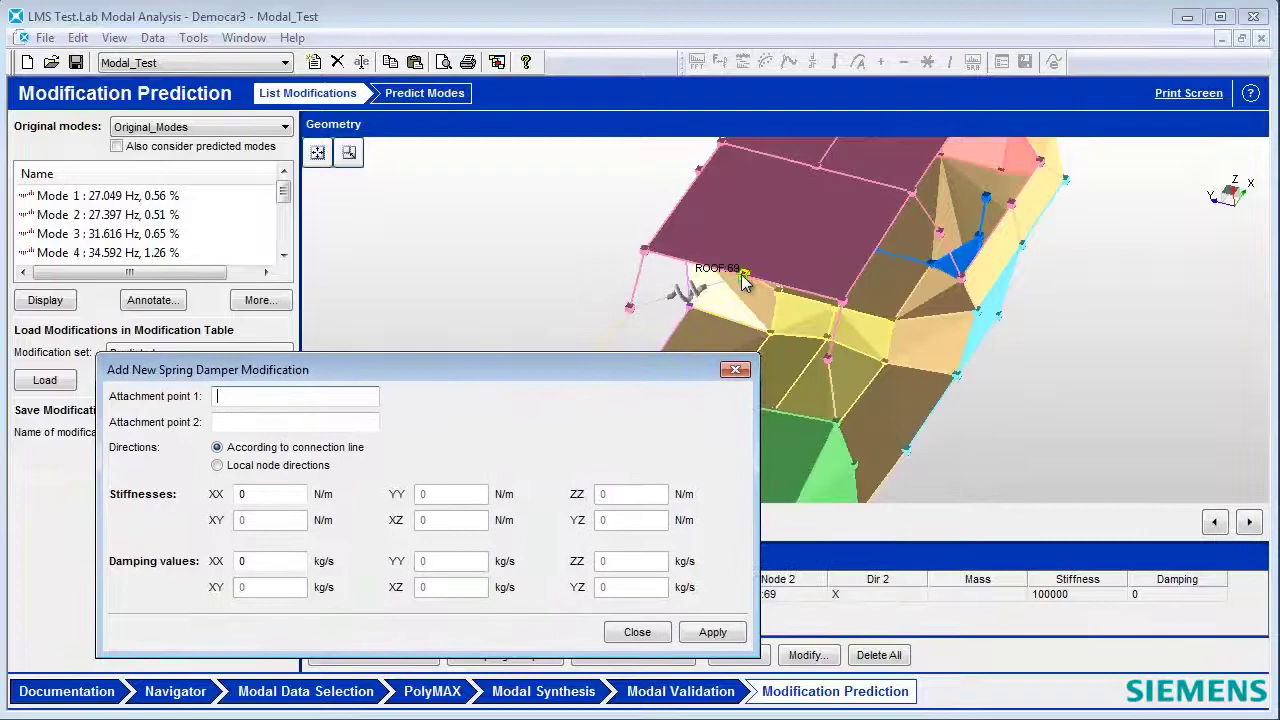
pyautogui.click(745, 277)
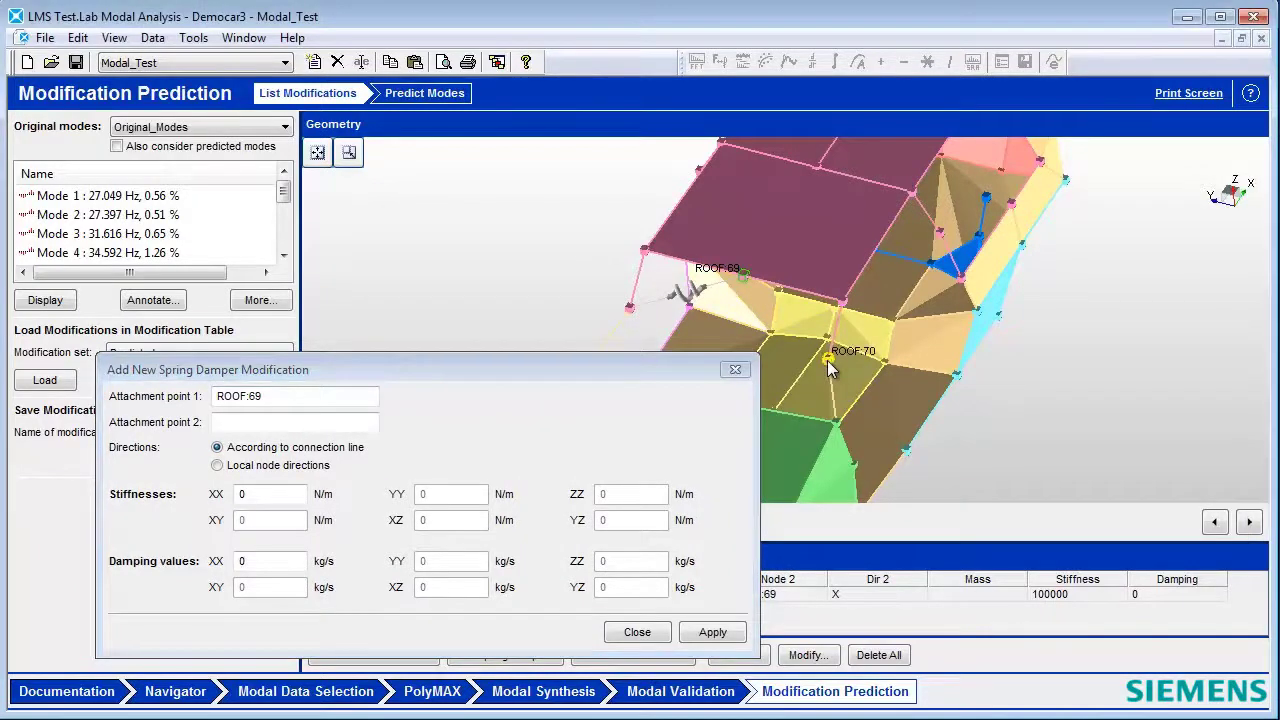
pyautogui.click(830, 360)
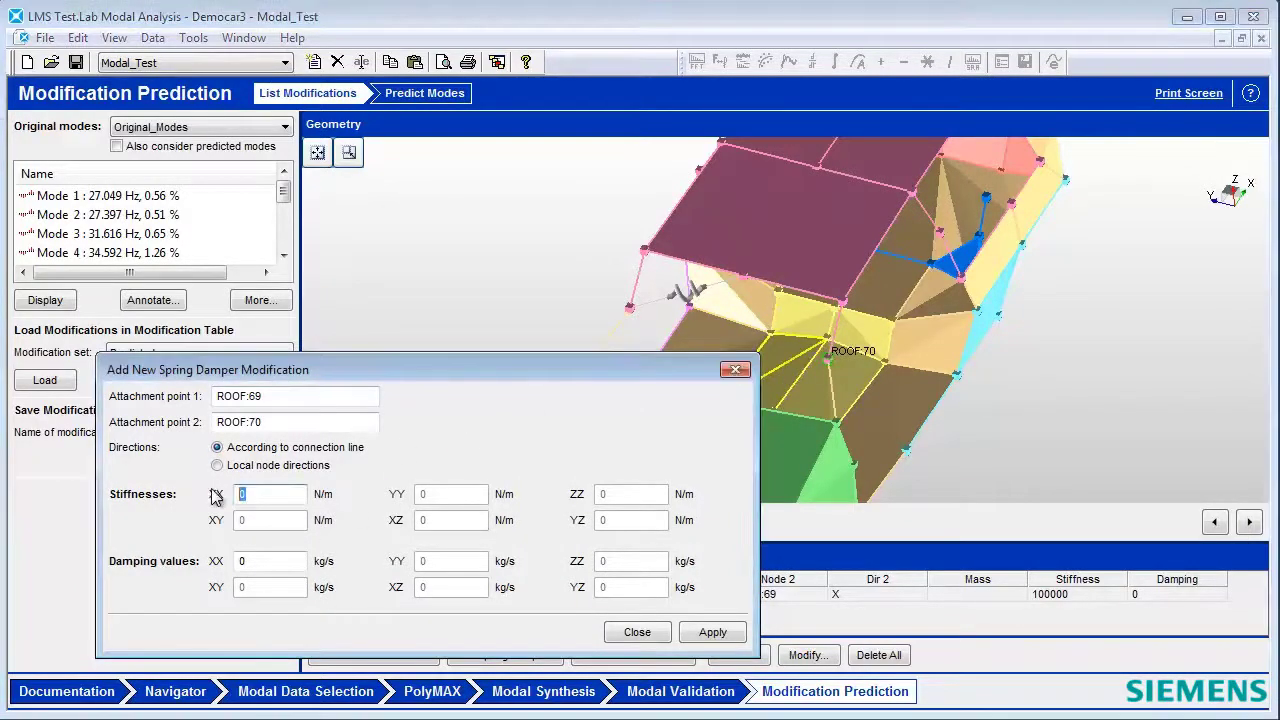
pyautogui.write('100')
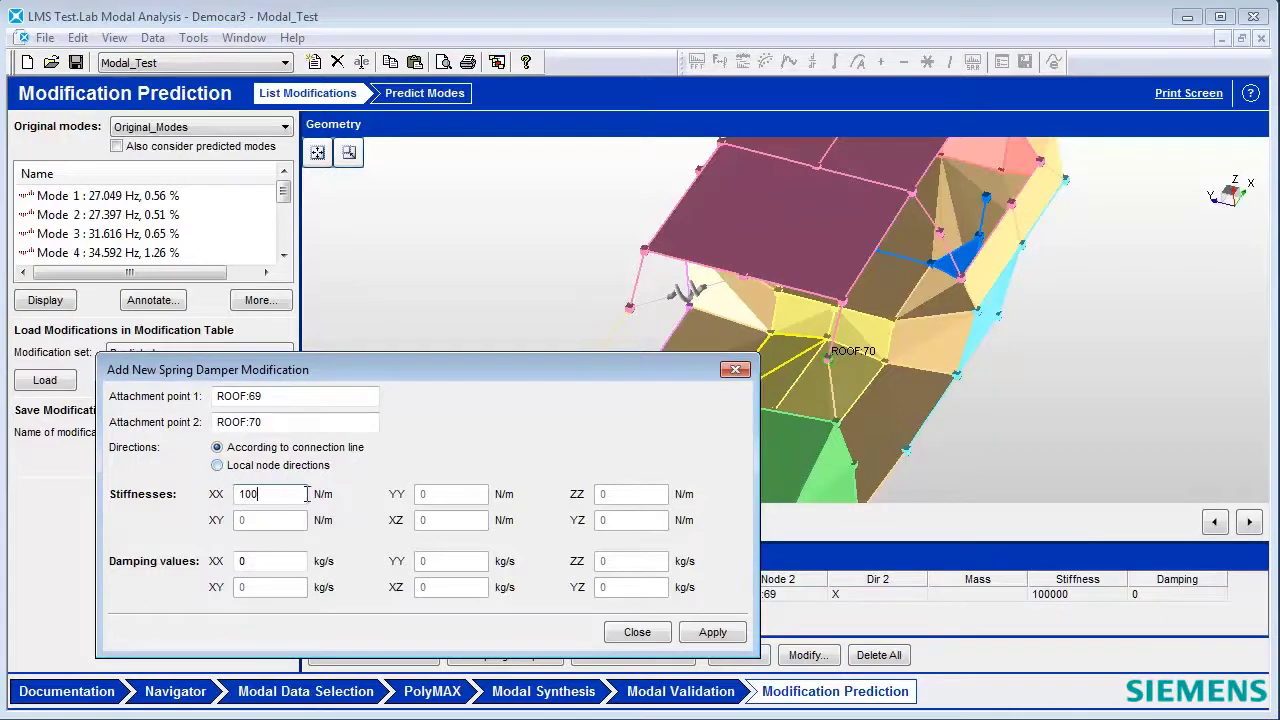
pyautogui.write('1000000')
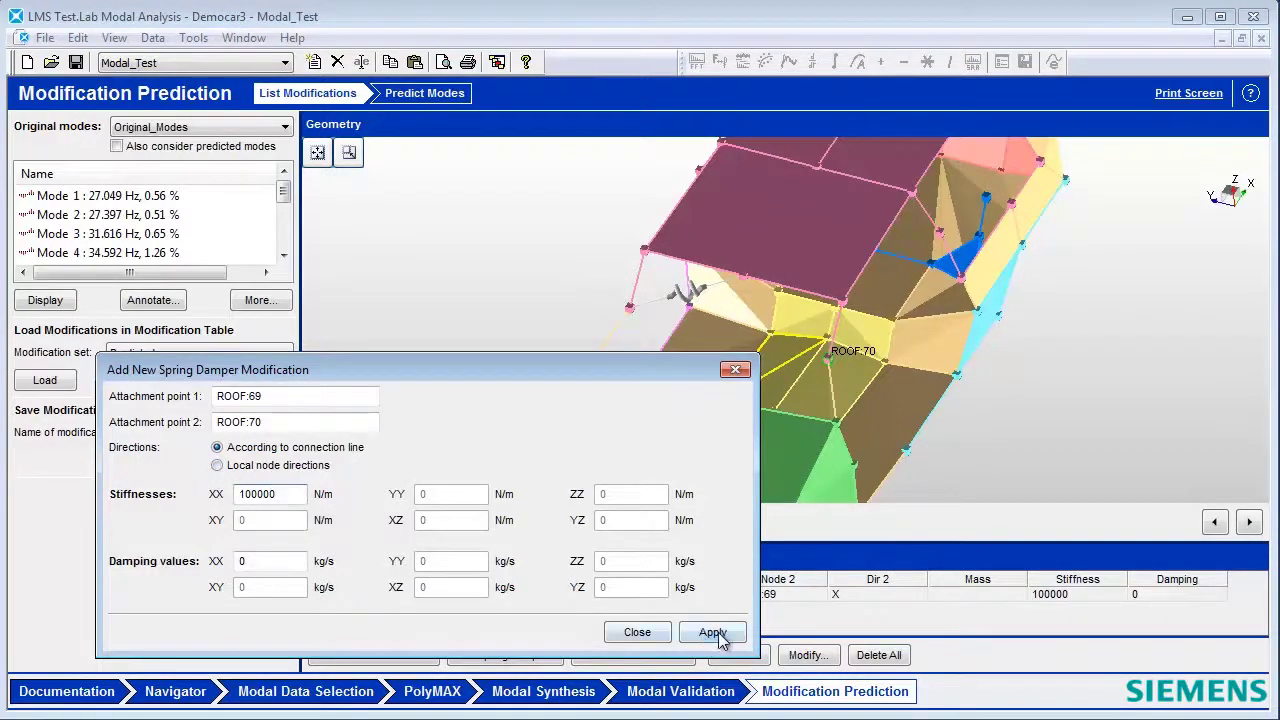
pyautogui.click(711, 632)
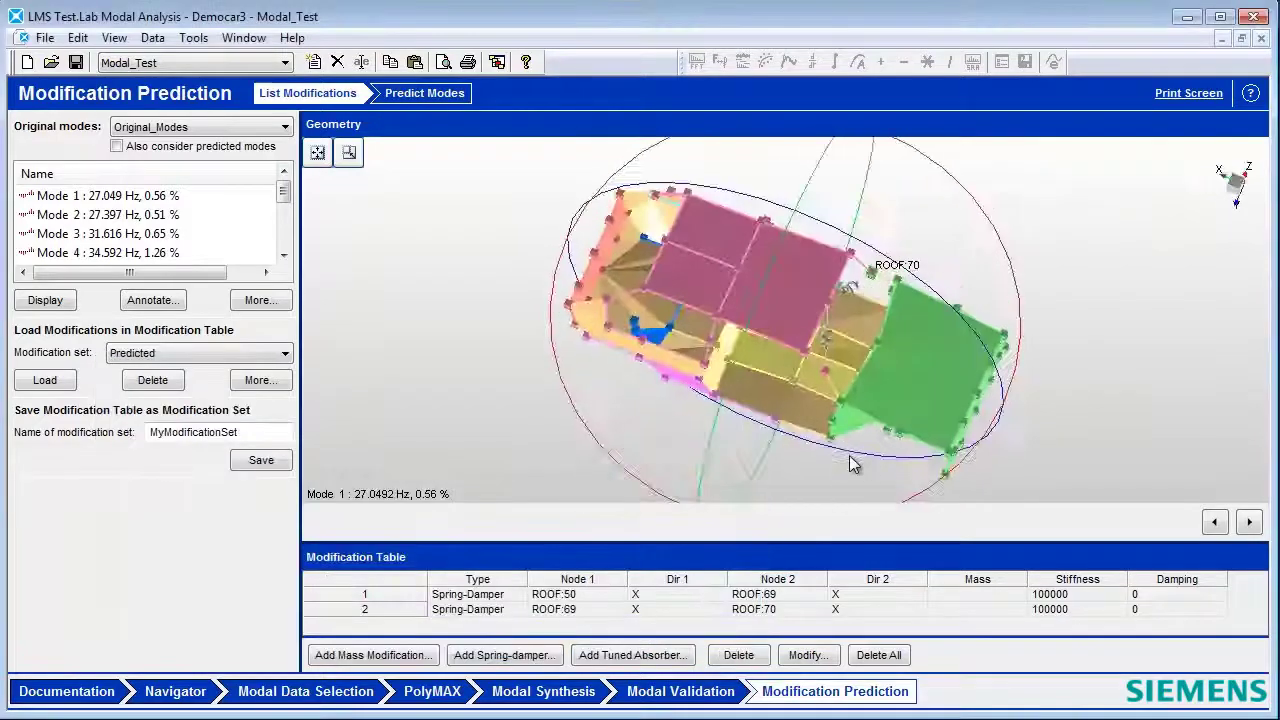
pyautogui.moveTo(855, 463); pyautogui.dragTo(810, 345)
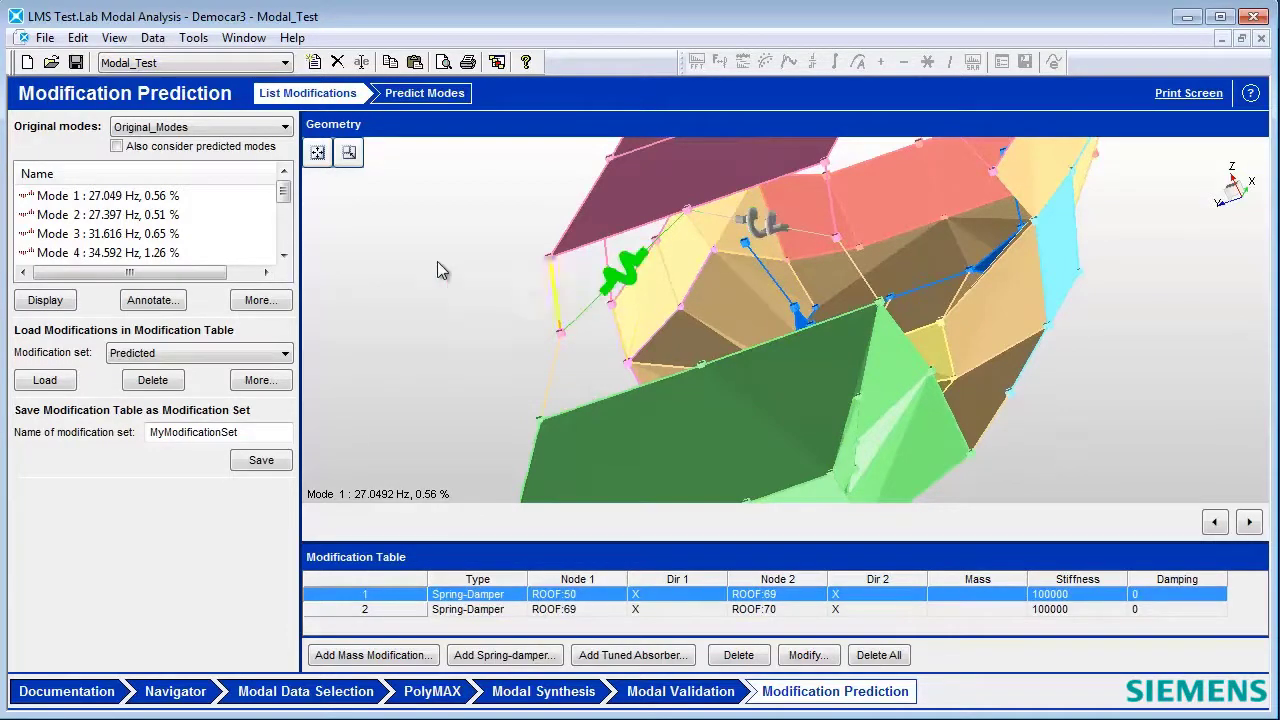
pyautogui.click(425, 93)
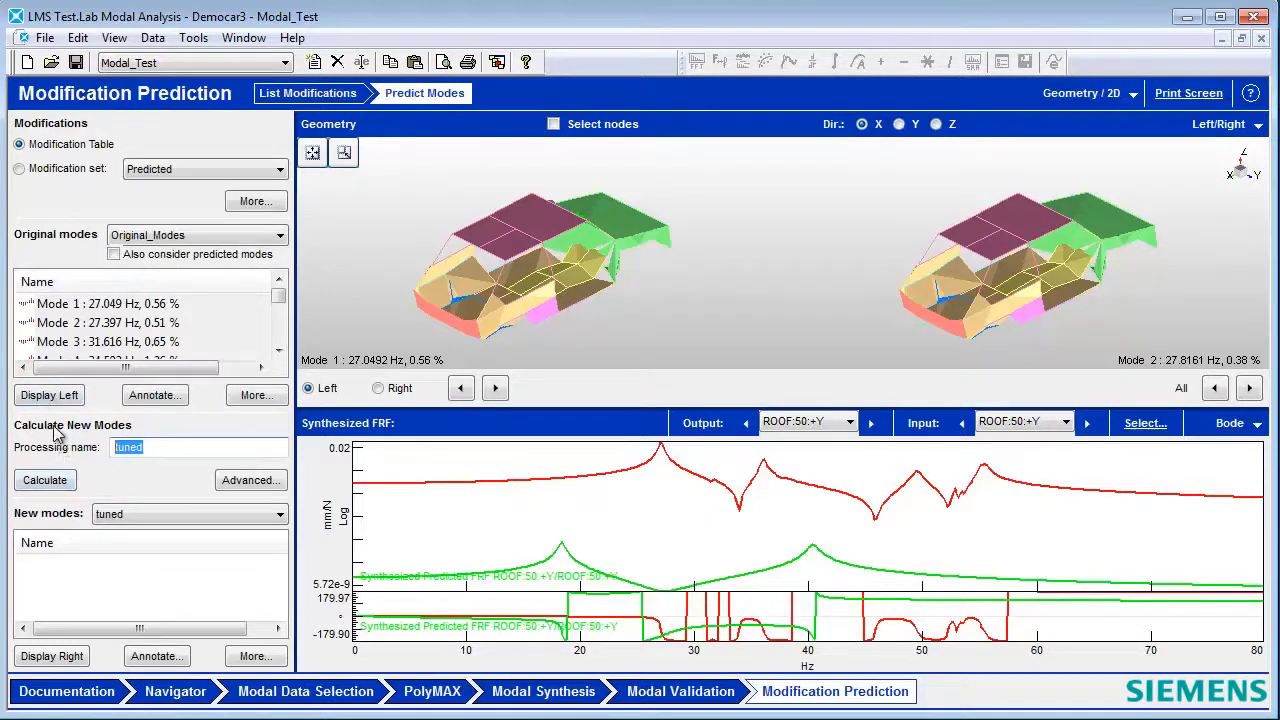
# - Calculate predicted modes named 'twist' and zoom the synthesized FRF to 0–32 Hz
pyautogui.write('twist')
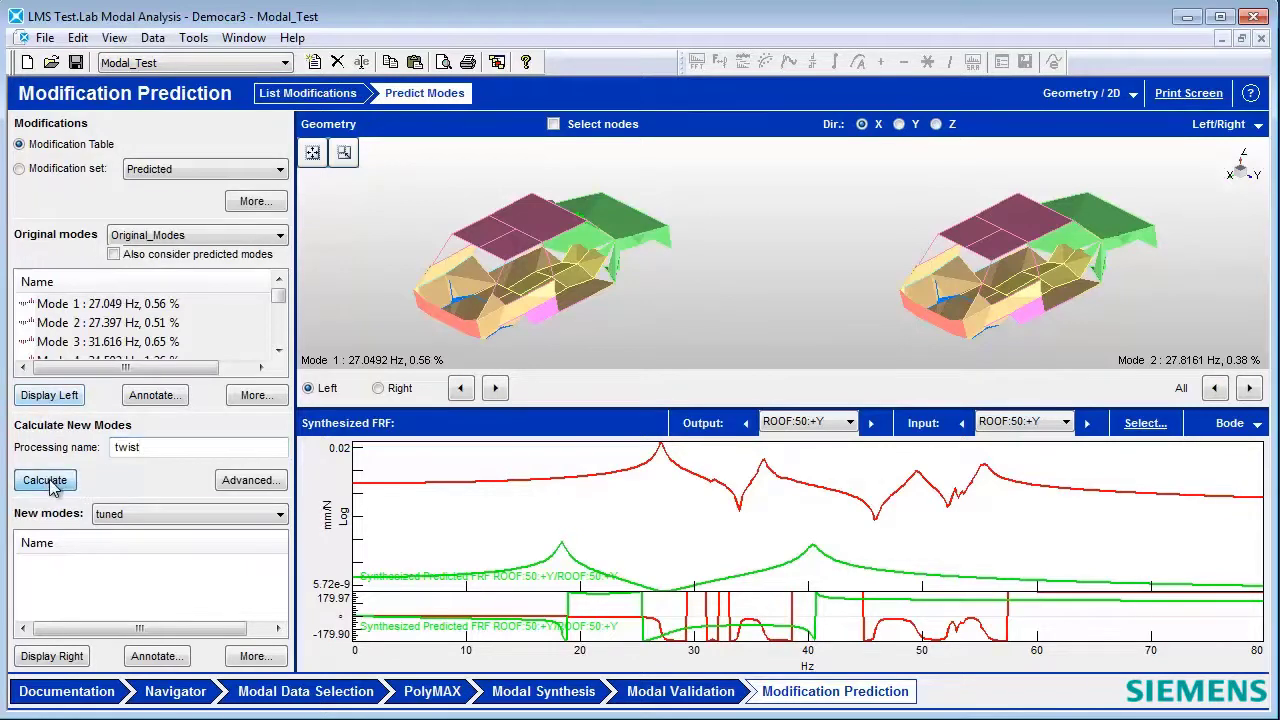
pyautogui.click(44, 480)
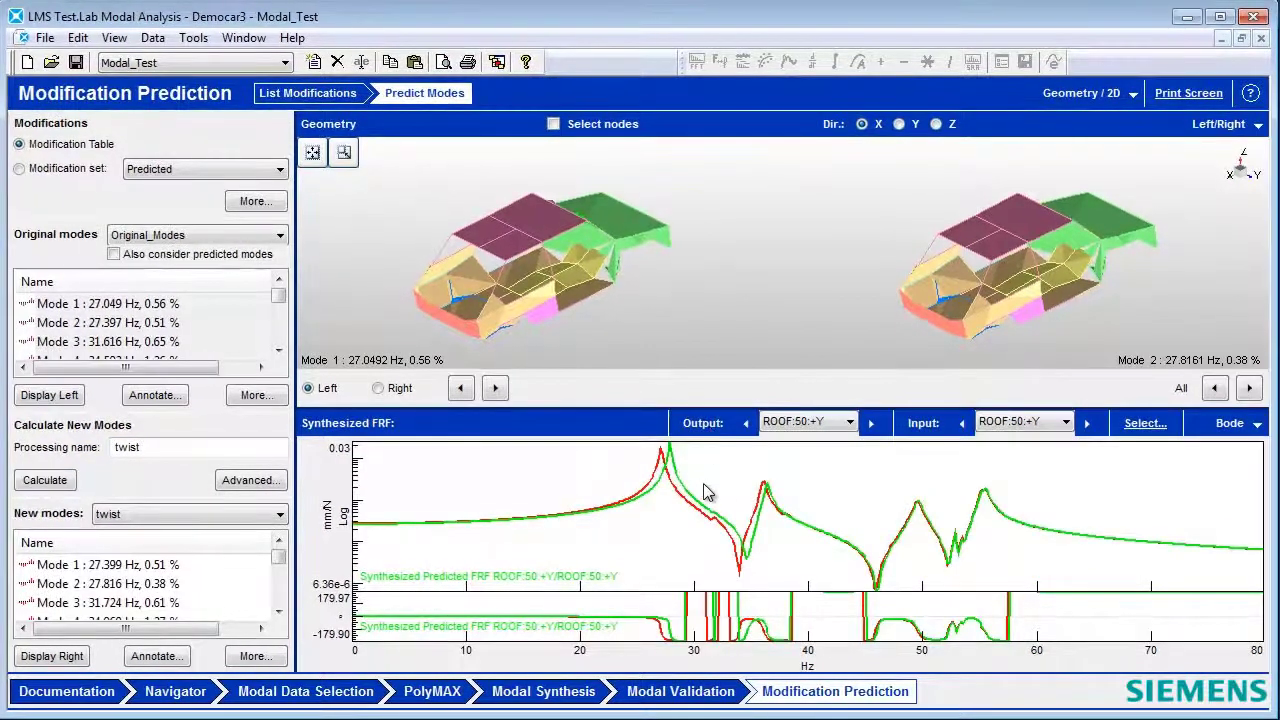
pyautogui.moveTo(660, 480); pyautogui.dragTo(1150, 530)
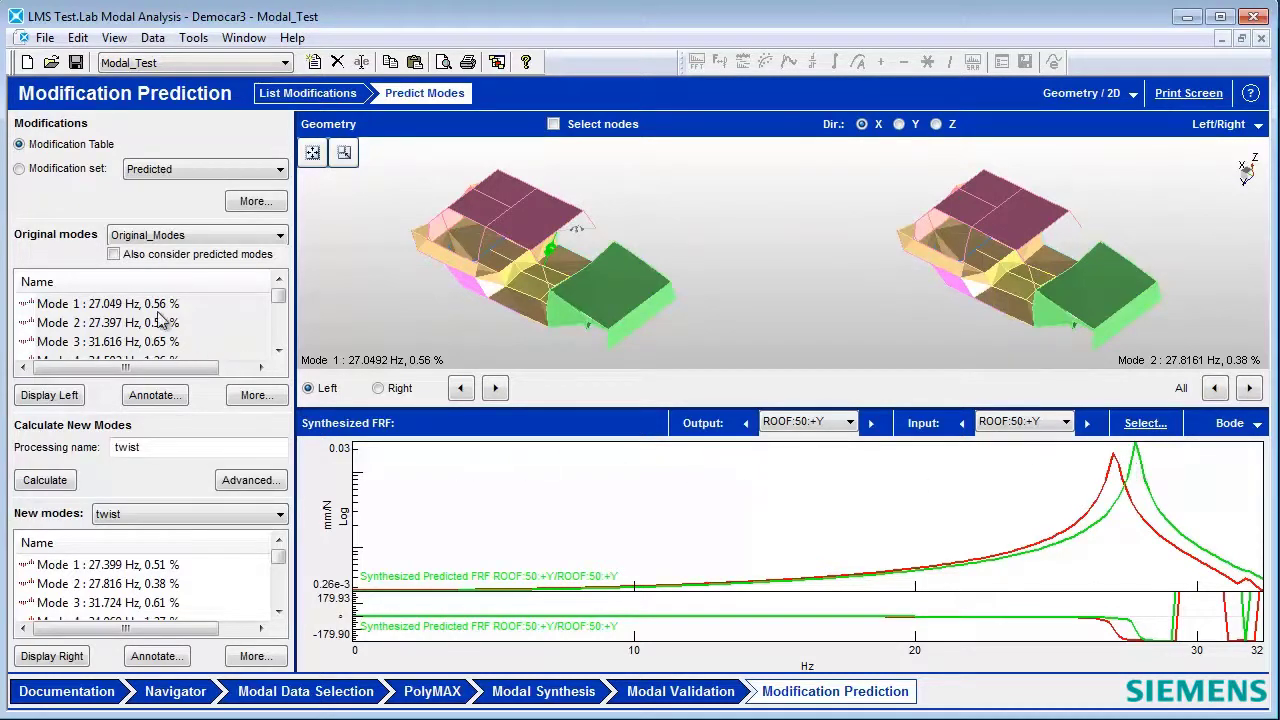
# - Show predicted twist Modes 1 and 2 beside the originals, then return to List Modifications
pyautogui.click(105, 303)
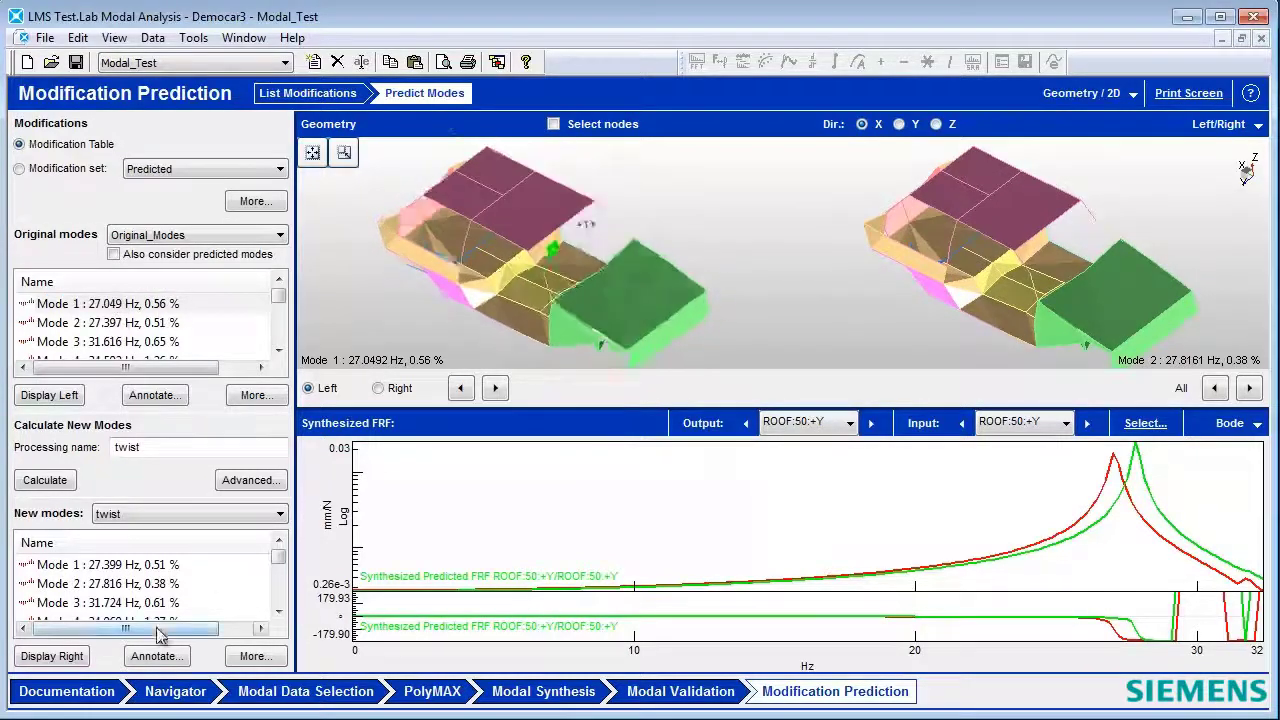
pyautogui.click(100, 564)
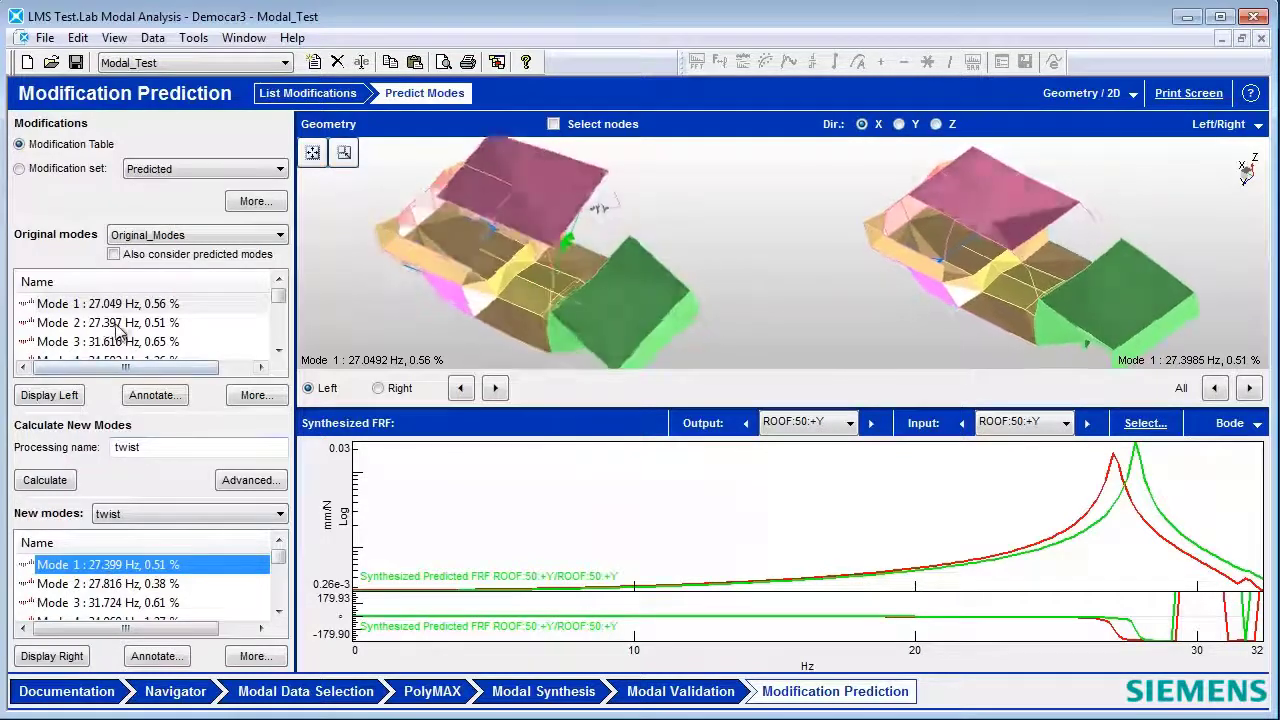
pyautogui.click(108, 583)
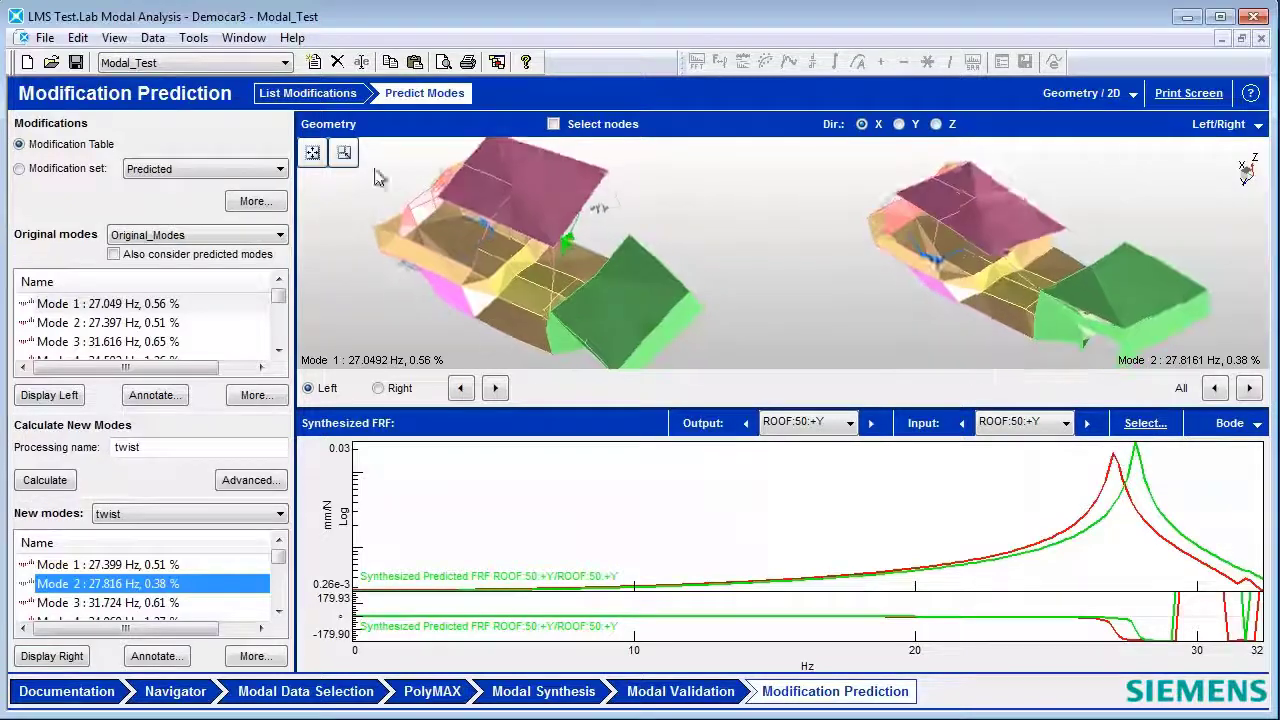
pyautogui.click(308, 93)
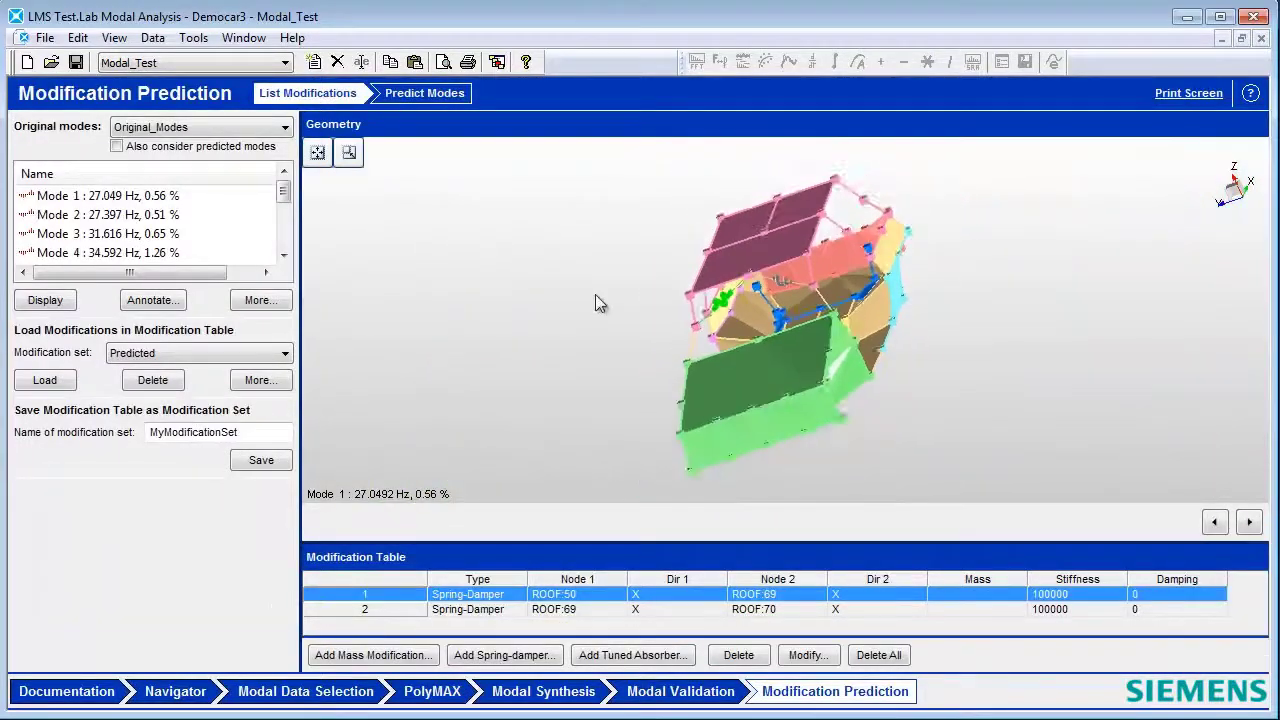
# - Delete all spring-dampers from the modification table and reset the geometry view
pyautogui.click(107, 214)
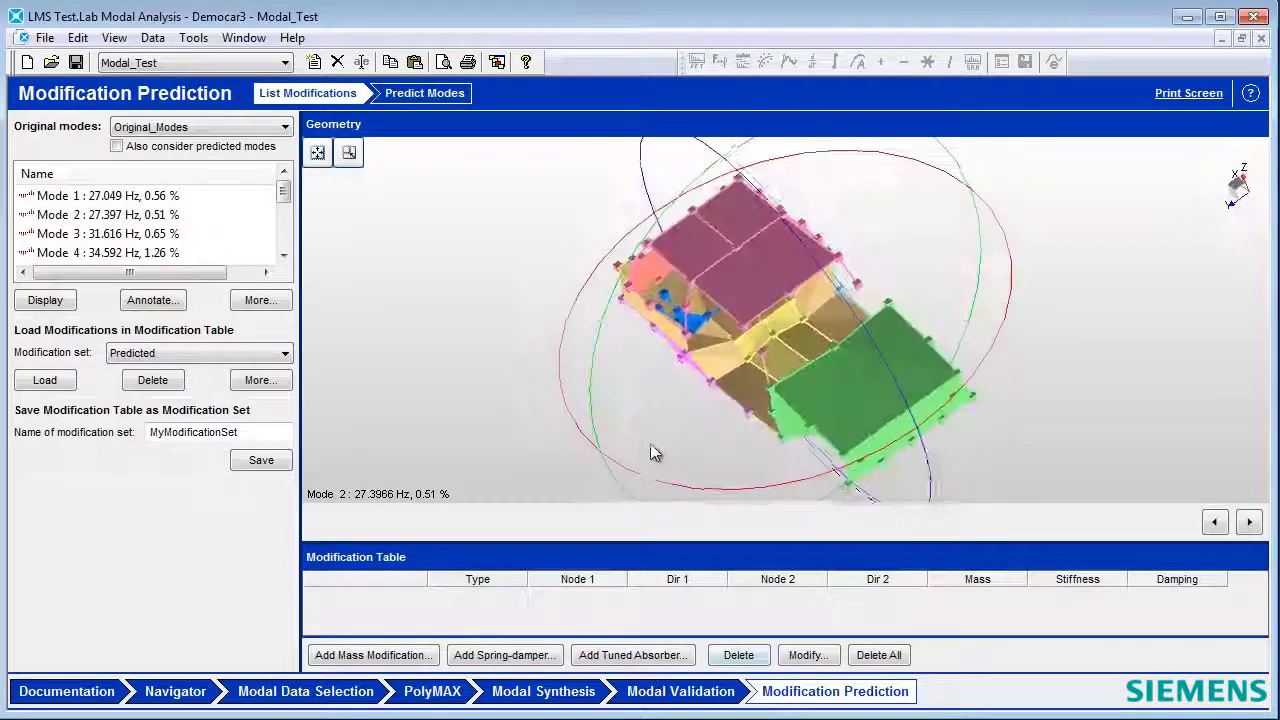
pyautogui.click(108, 214)
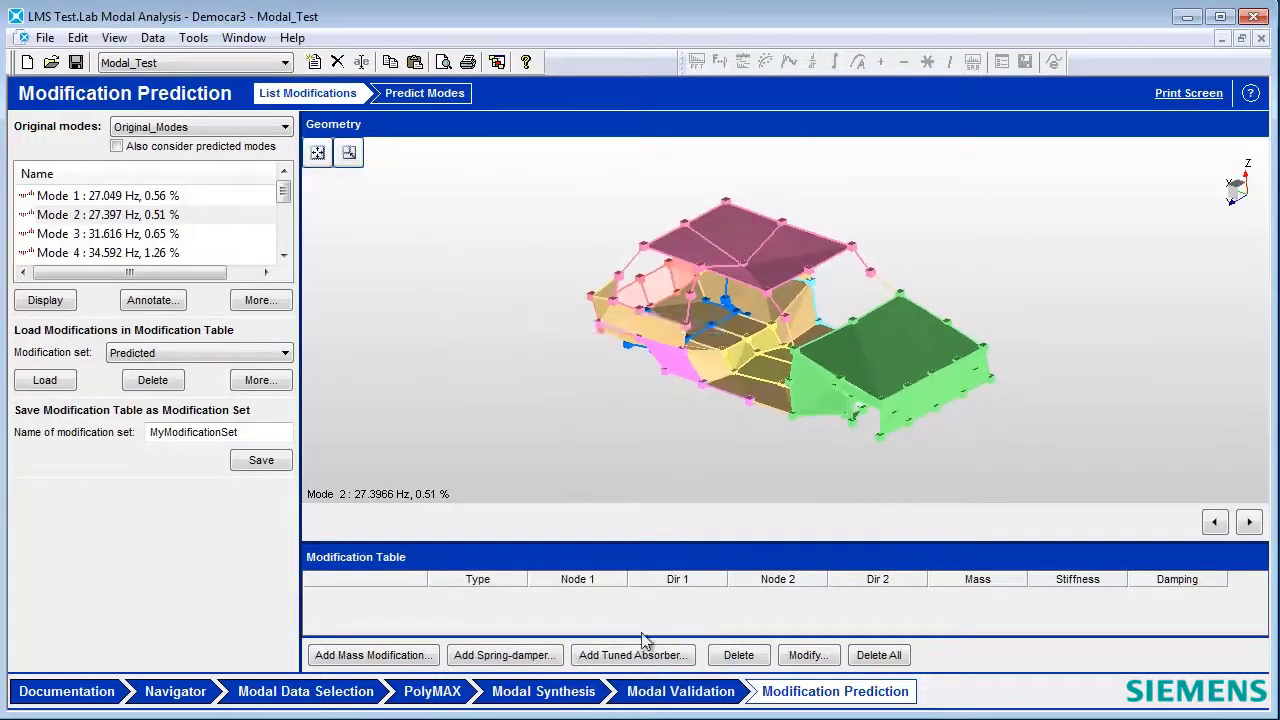
# - Add a 6 kg Z tuned absorber at ROOF:67 tuned to 27 Hz (k 172993, c 37.9539)
pyautogui.click(632, 655)
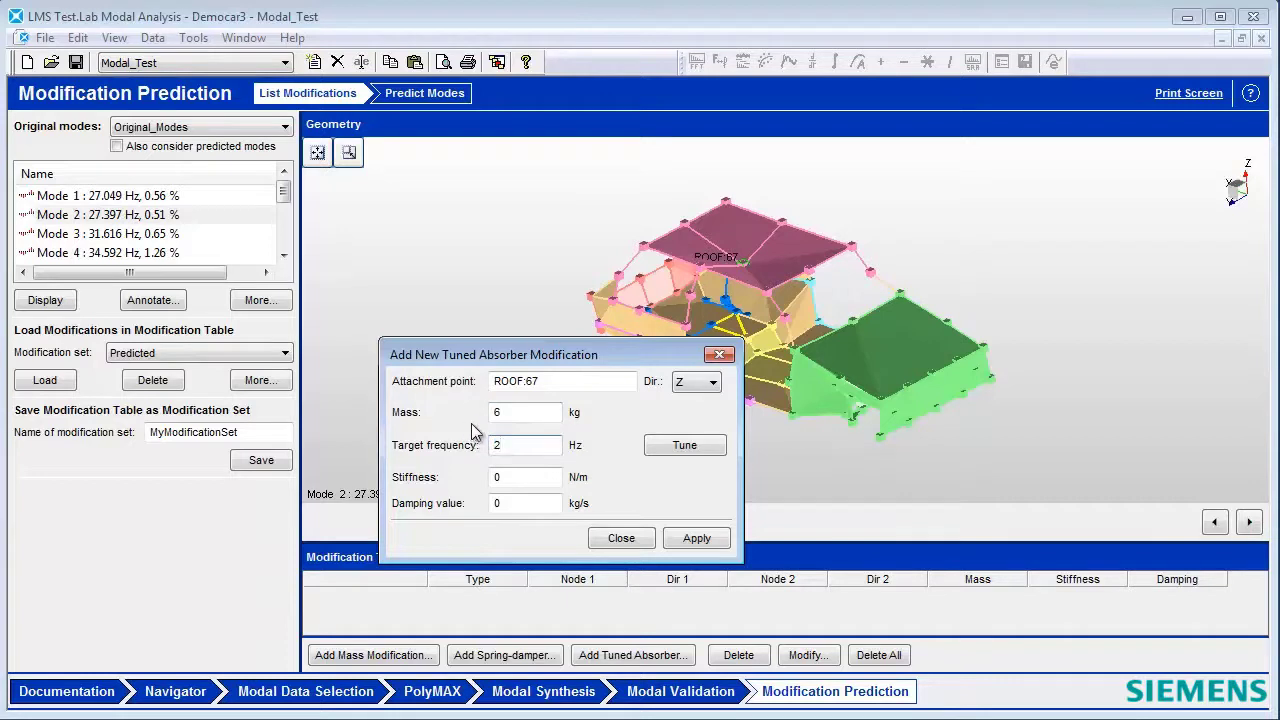
pyautogui.click(684, 445)
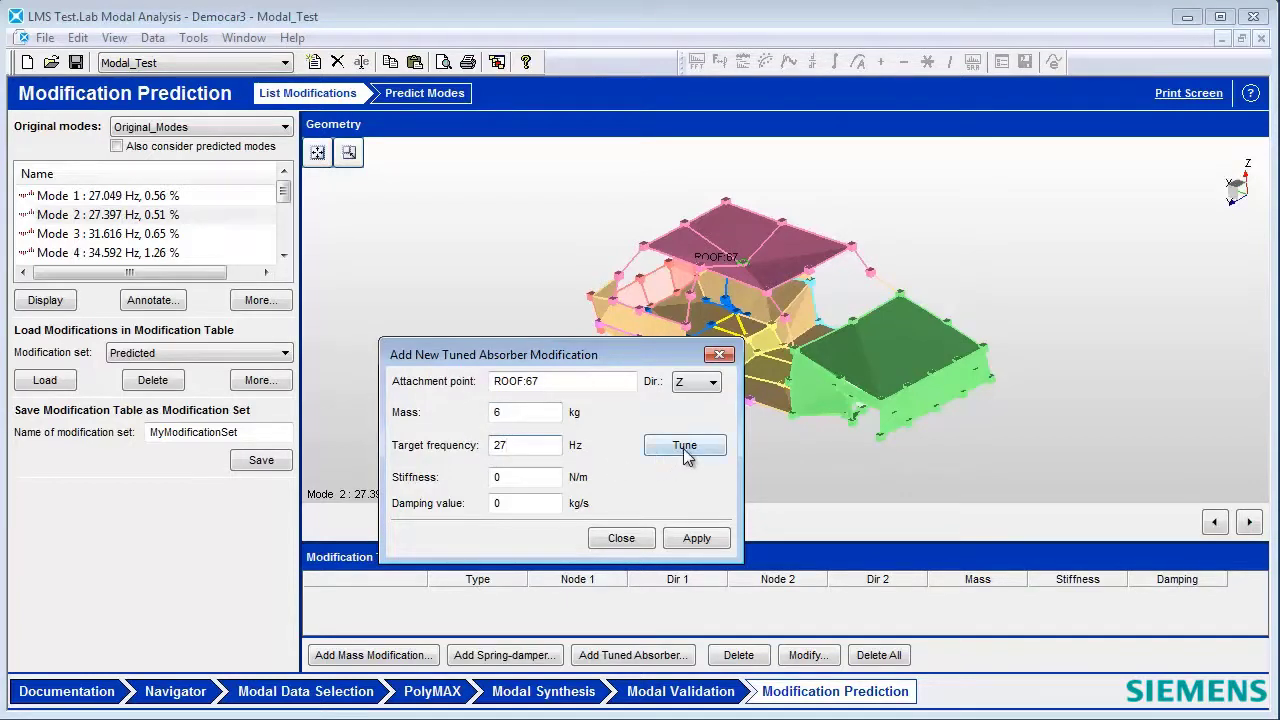
pyautogui.click(684, 445)
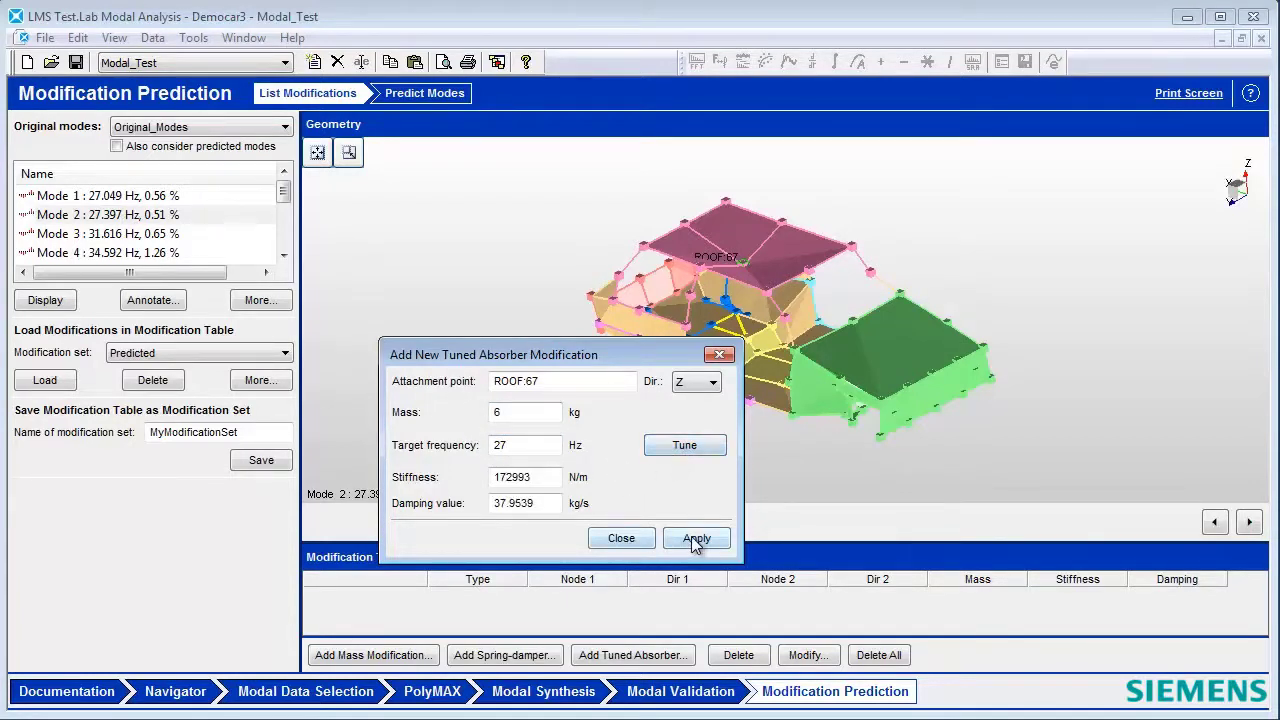
pyautogui.click(696, 538)
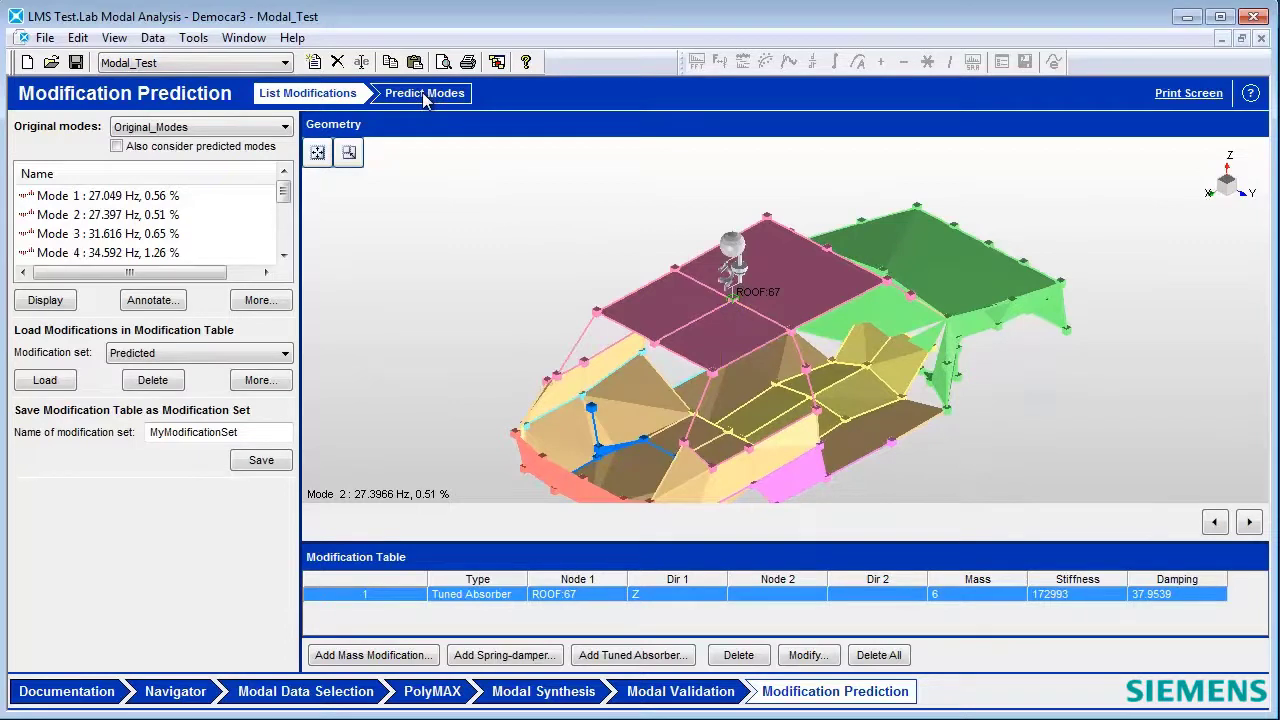
# - Open Predict Modes to compare the ROOF:67 Z FRF, showing the 27 Hz peak split in two
pyautogui.click(424, 93)
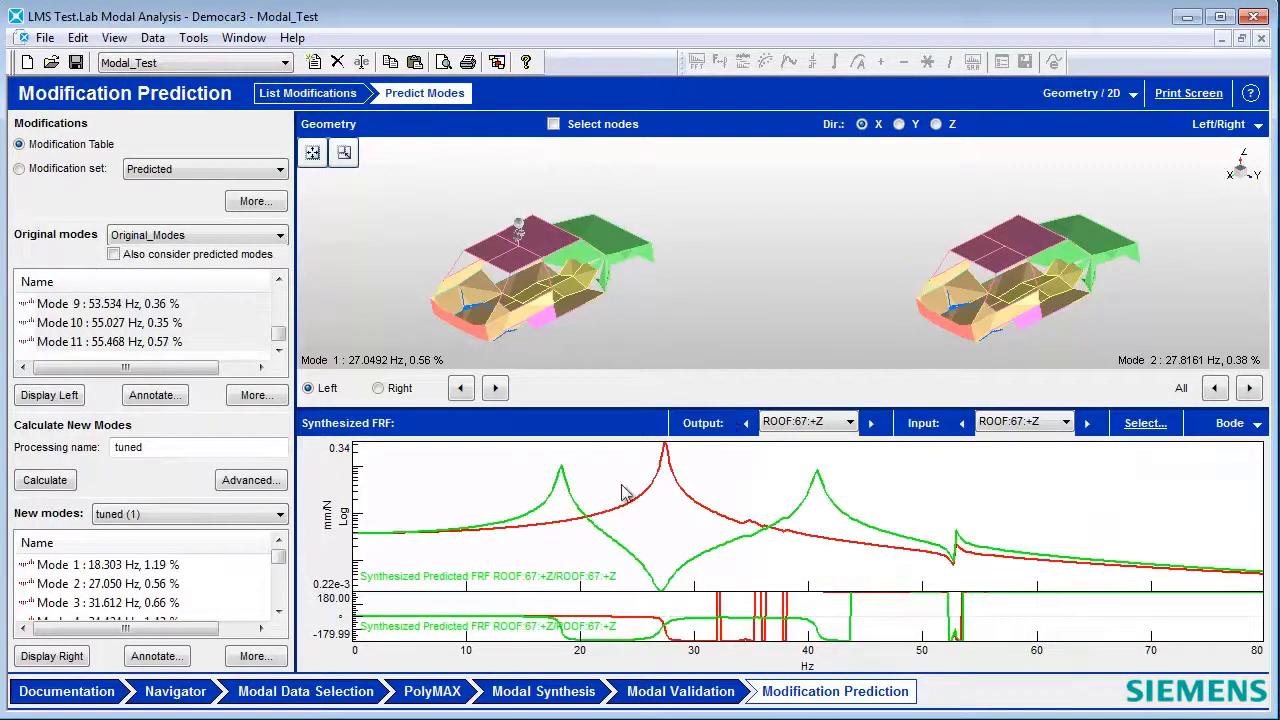
pyautogui.moveTo(685, 562)
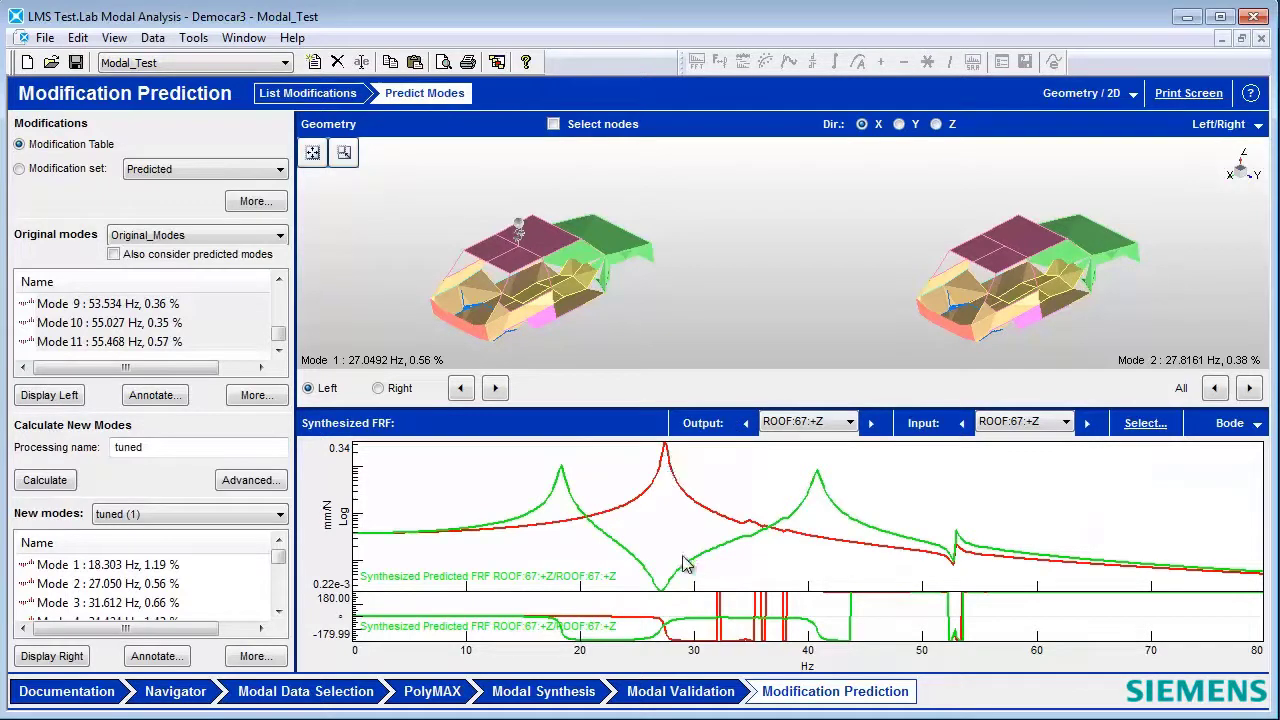
pyautogui.moveTo(668, 595)
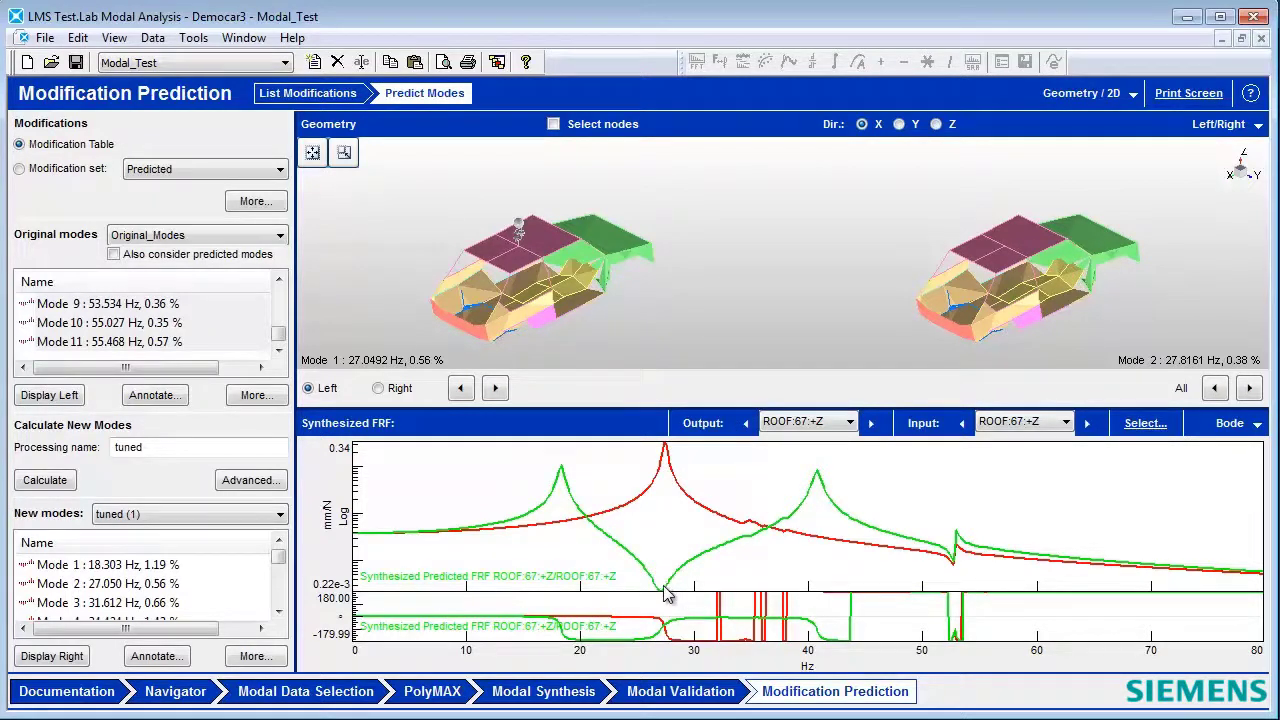